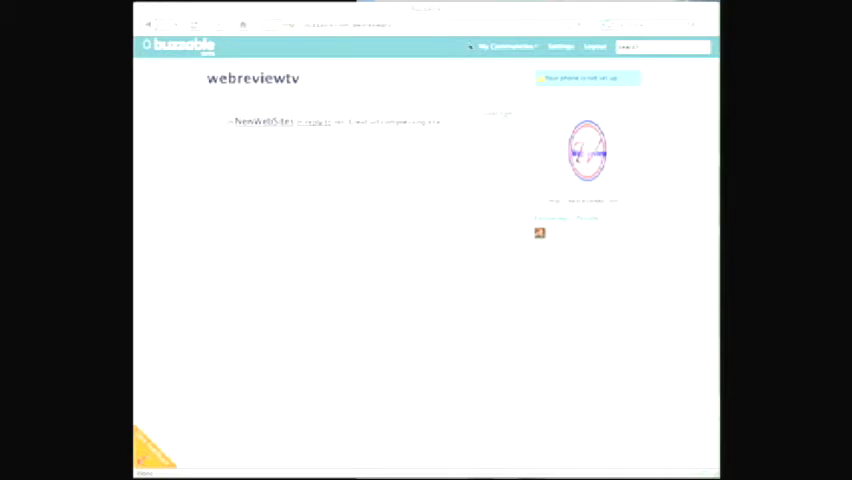
pyautogui.moveTo(575, 196)
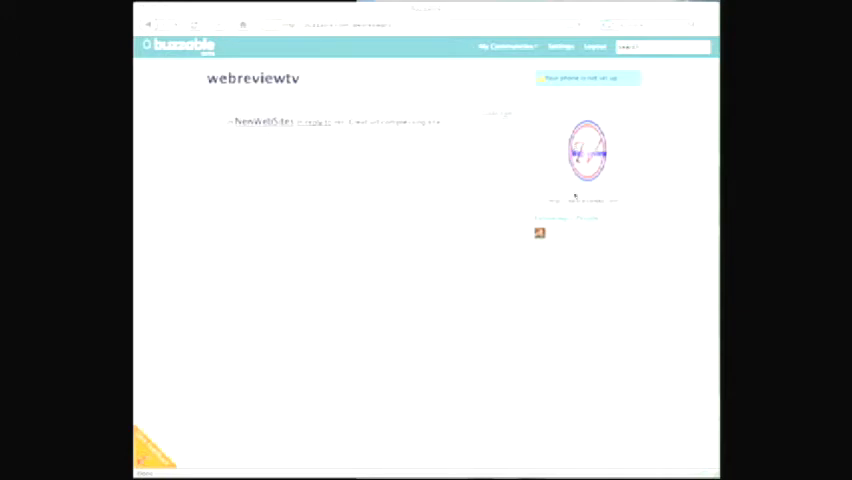
pyautogui.moveTo(572, 247)
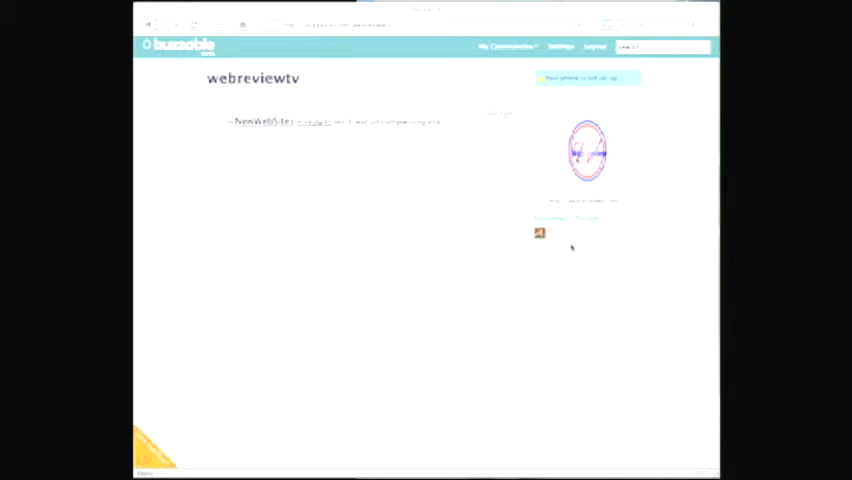
pyautogui.moveTo(569, 284)
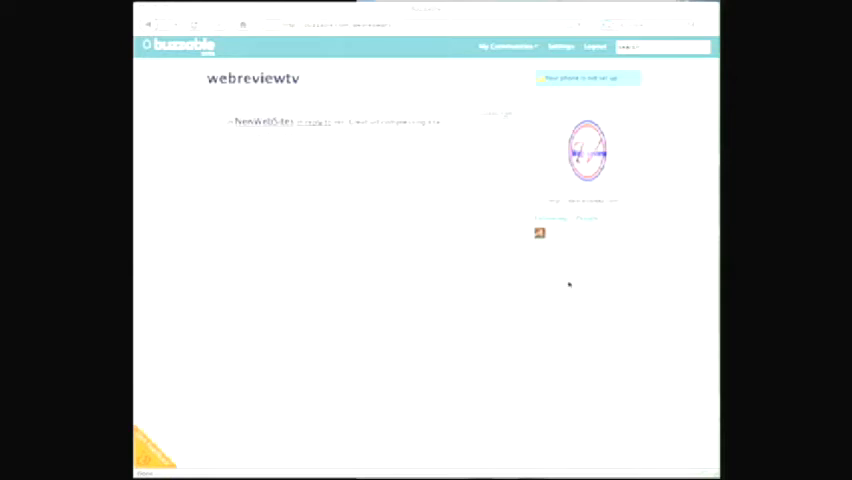
pyautogui.moveTo(505, 245)
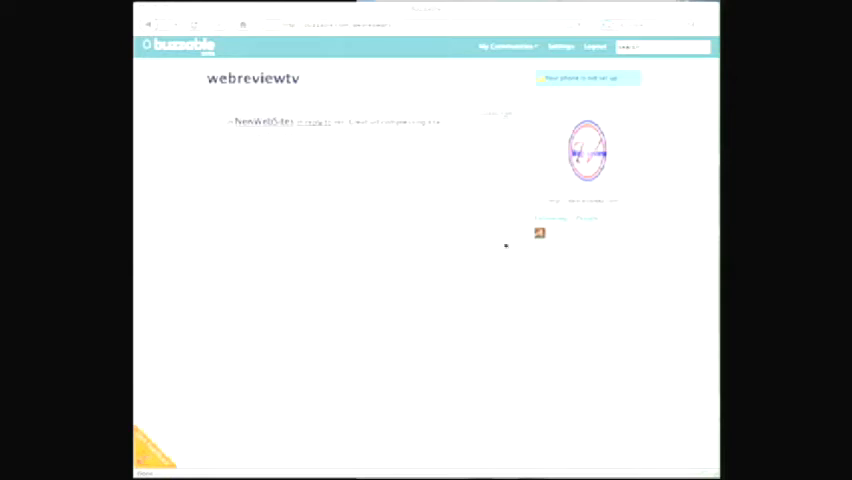
pyautogui.moveTo(337, 172)
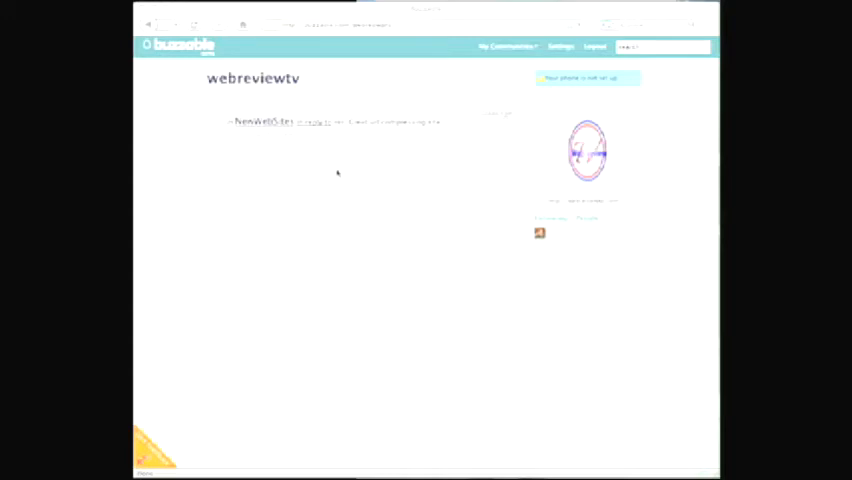
pyautogui.moveTo(230, 156)
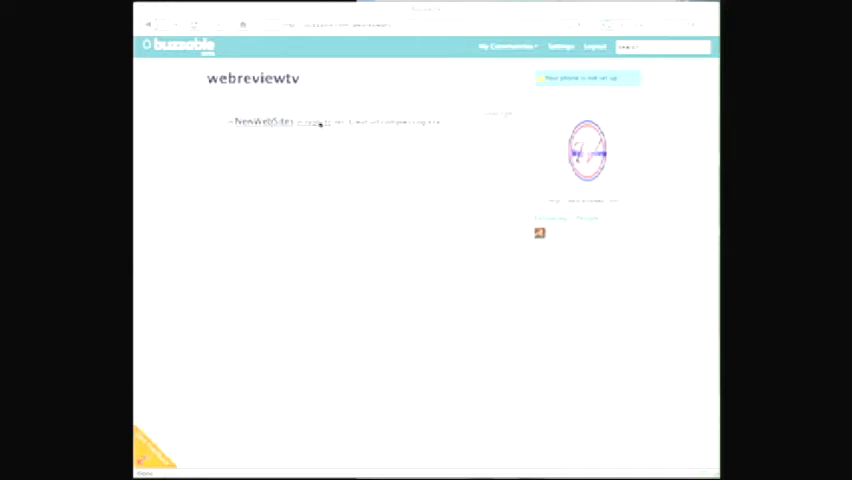
pyautogui.moveTo(340, 130)
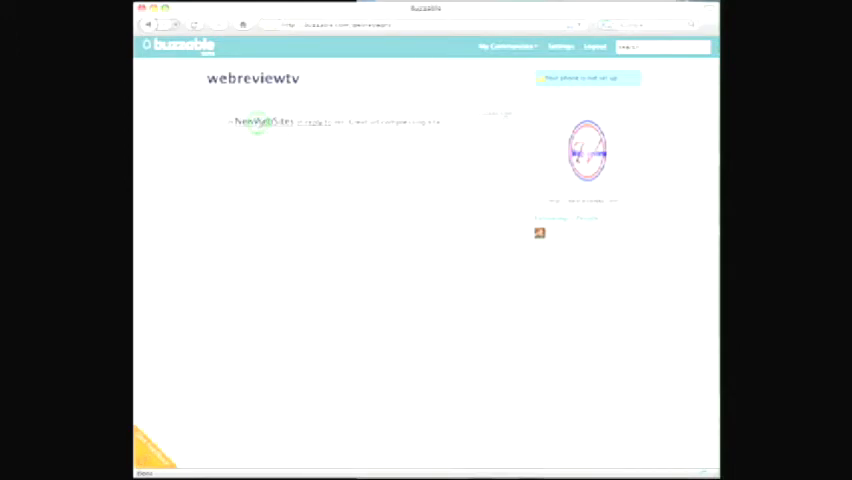
# Open the NewWebSites community page from the profile's link
pyautogui.click(258, 122)
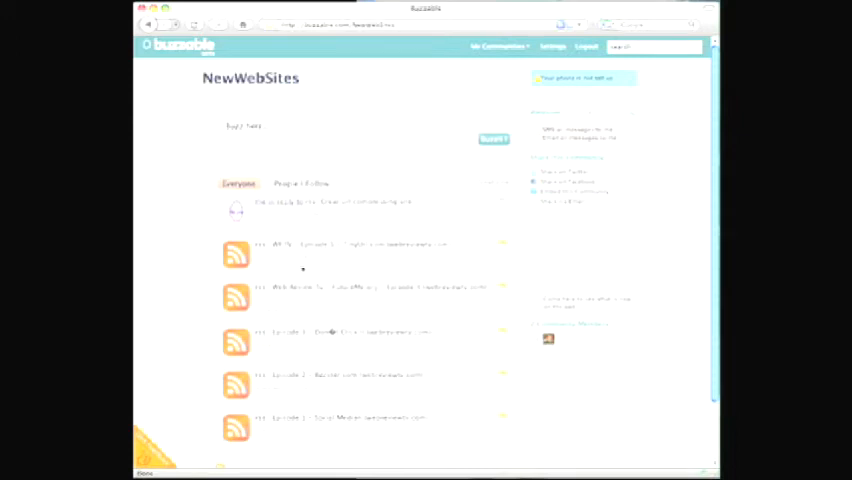
pyautogui.moveTo(305, 387)
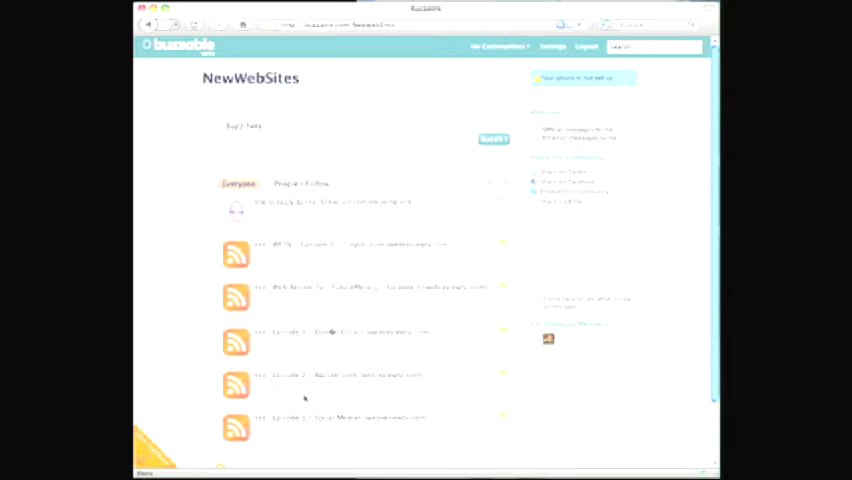
pyautogui.moveTo(407, 271)
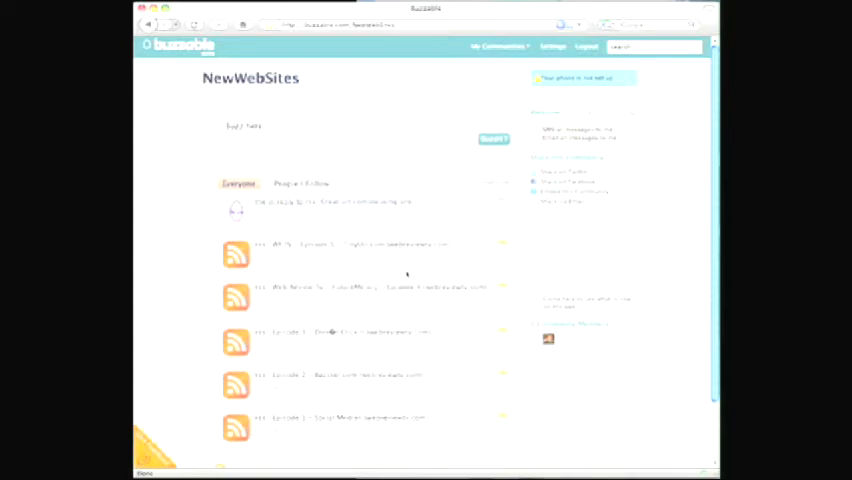
pyautogui.moveTo(442, 240)
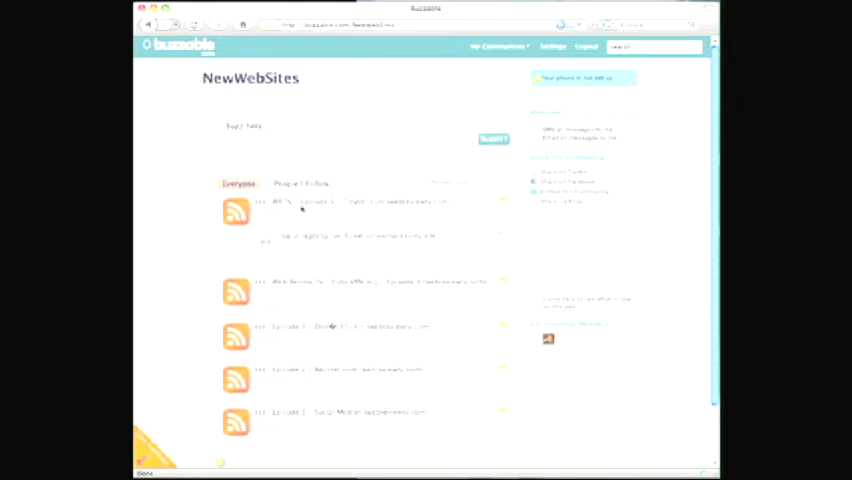
pyautogui.moveTo(374, 219)
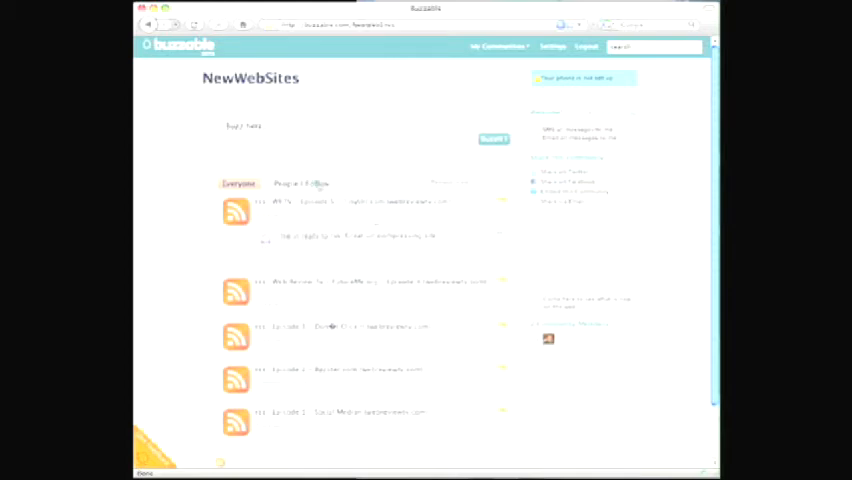
# Filter the NewWebSites feed to the People I Follow tab
pyautogui.click(302, 183)
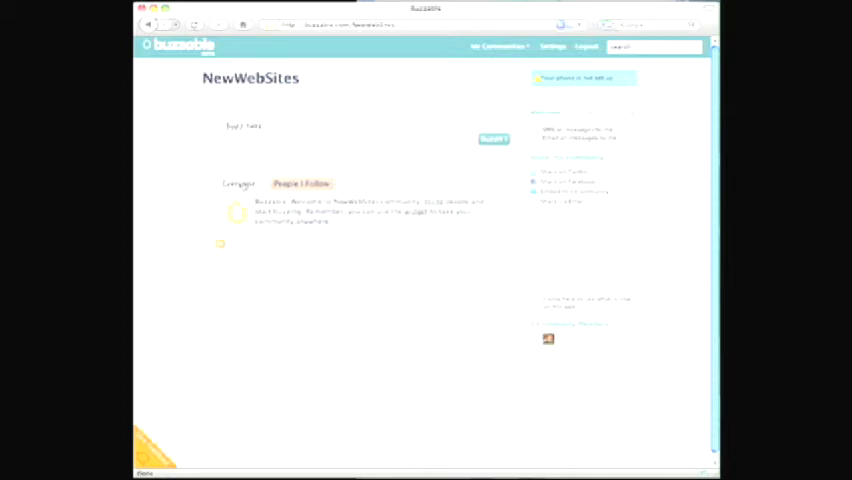
# Switch the feed back to Everyone and open the My Communities menu
pyautogui.click(239, 183)
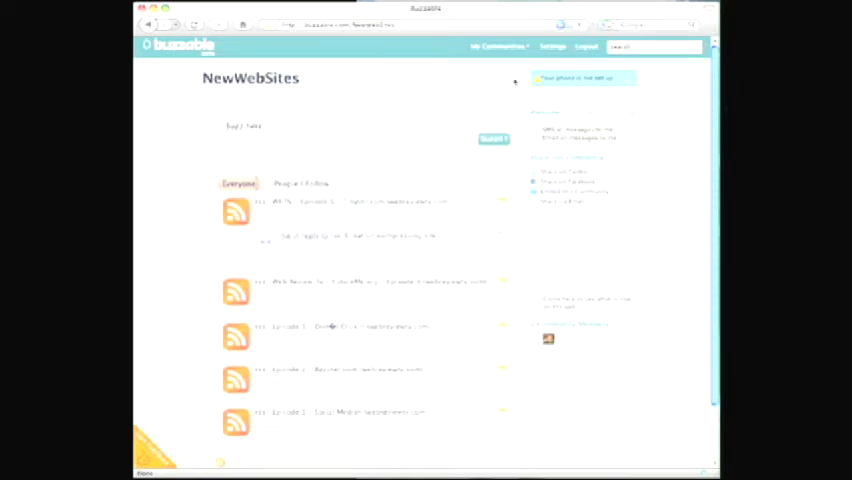
pyautogui.moveTo(497, 46)
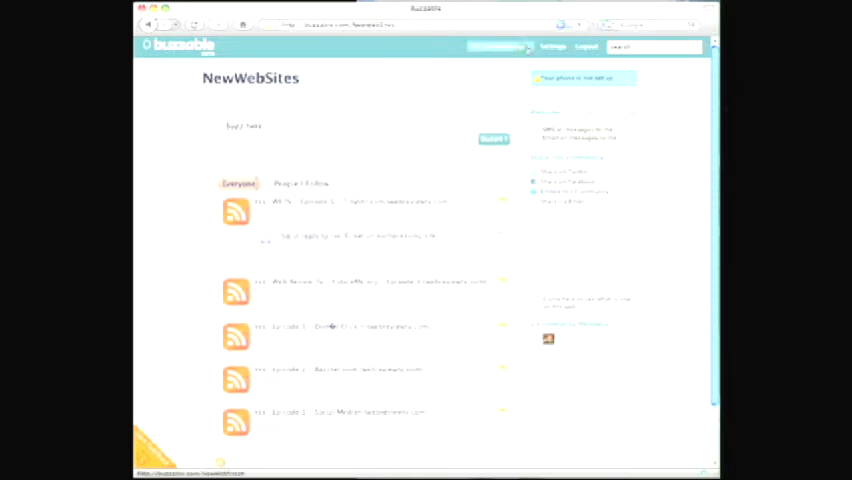
pyautogui.click(500, 46)
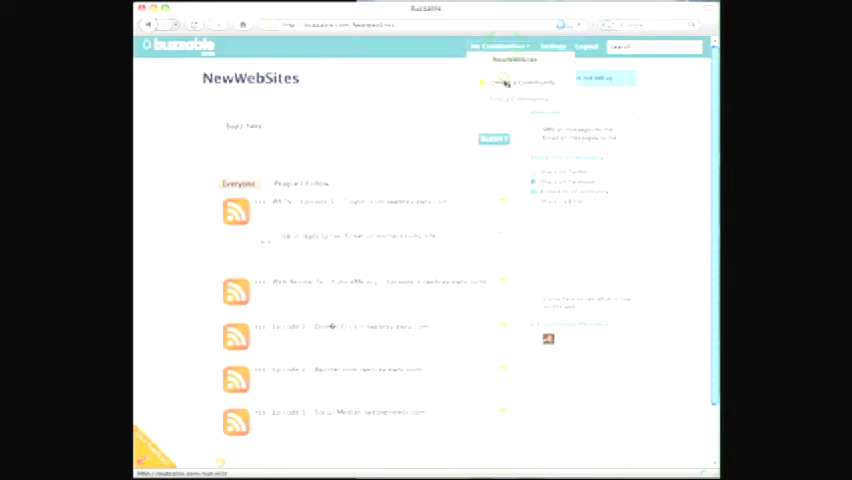
# Choose Create a Community and enter 'test' as the short name
pyautogui.click(520, 84)
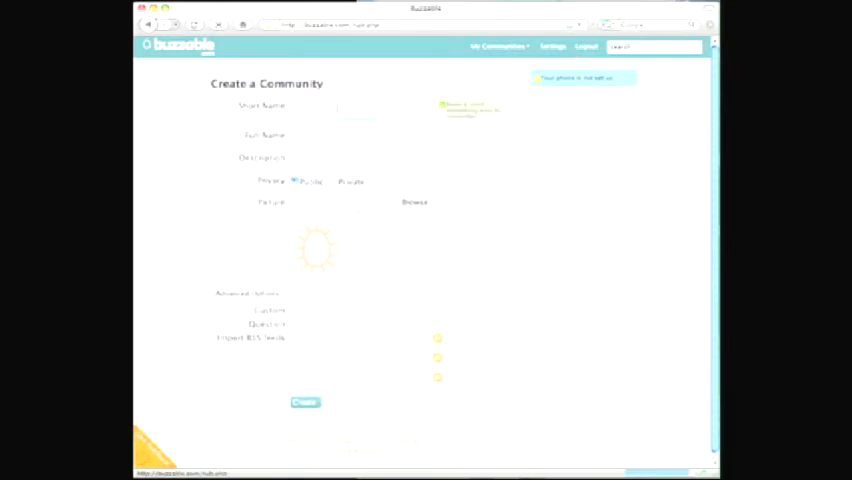
pyautogui.write('test')
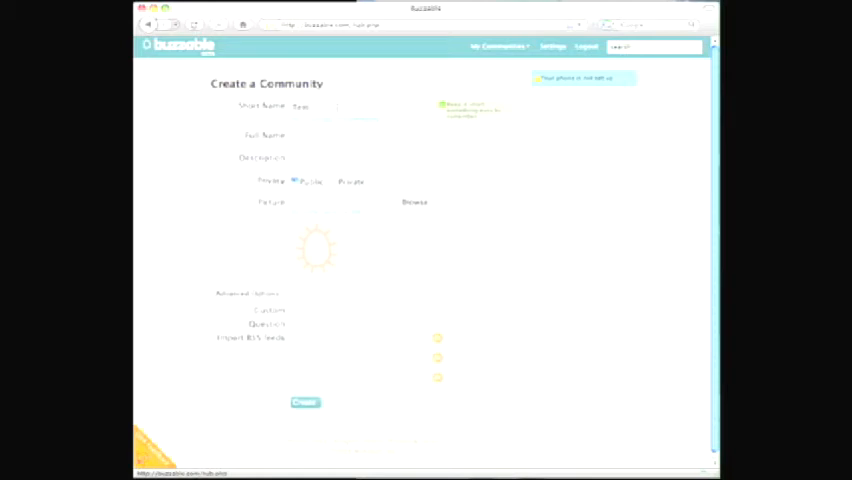